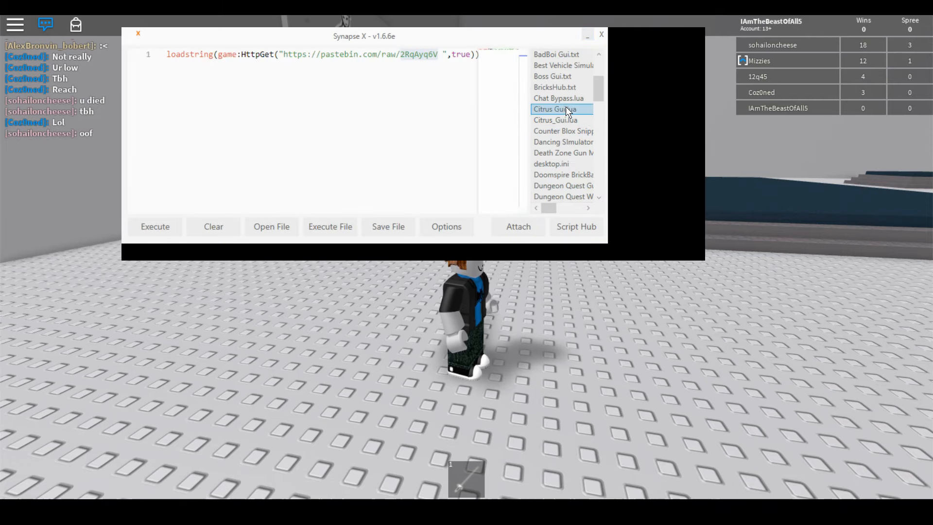
- Execute Citrus Gui.lua from Synapse X and launch Fathom Hub from its Gui's list in game
left_click(601, 34)
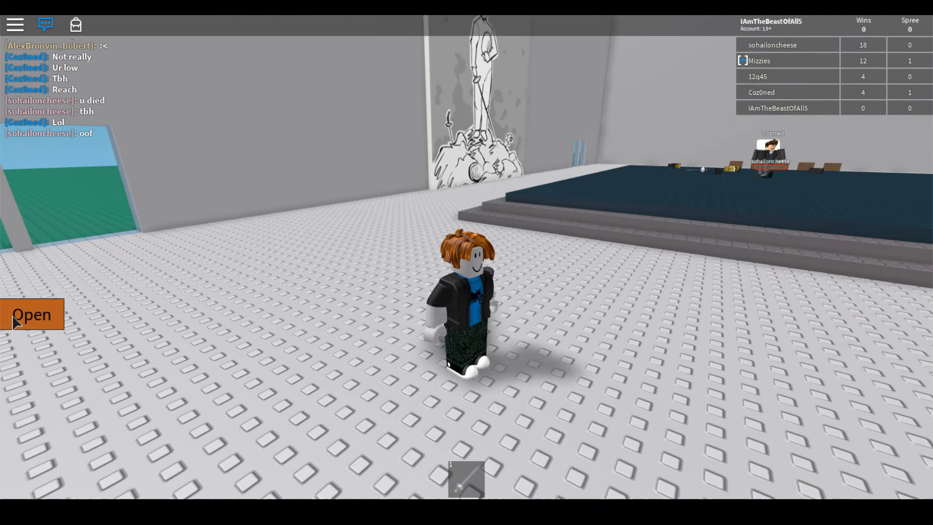
left_click(31, 314)
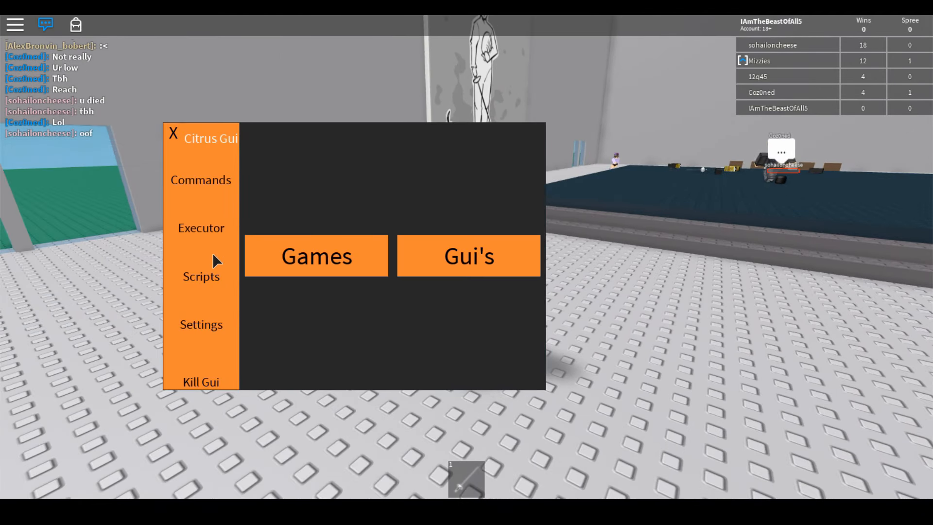
left_click(200, 180)
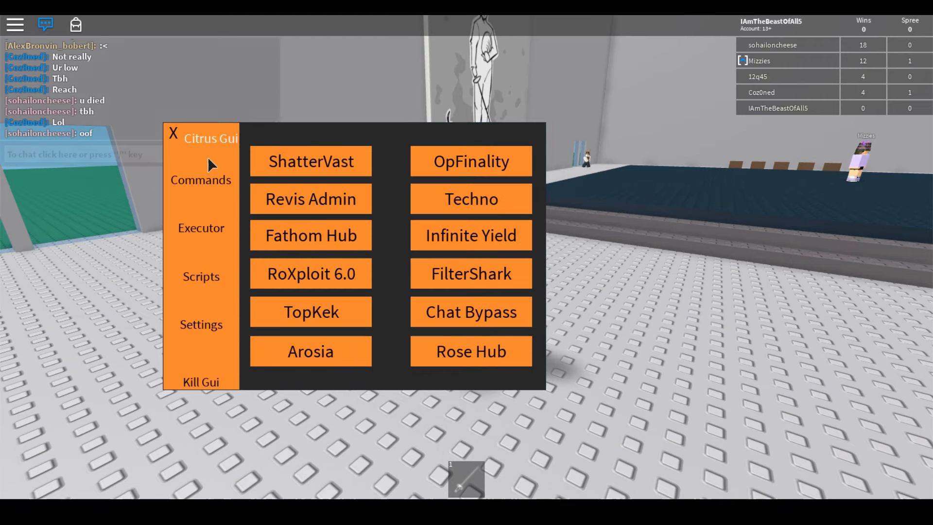
left_click(310, 235)
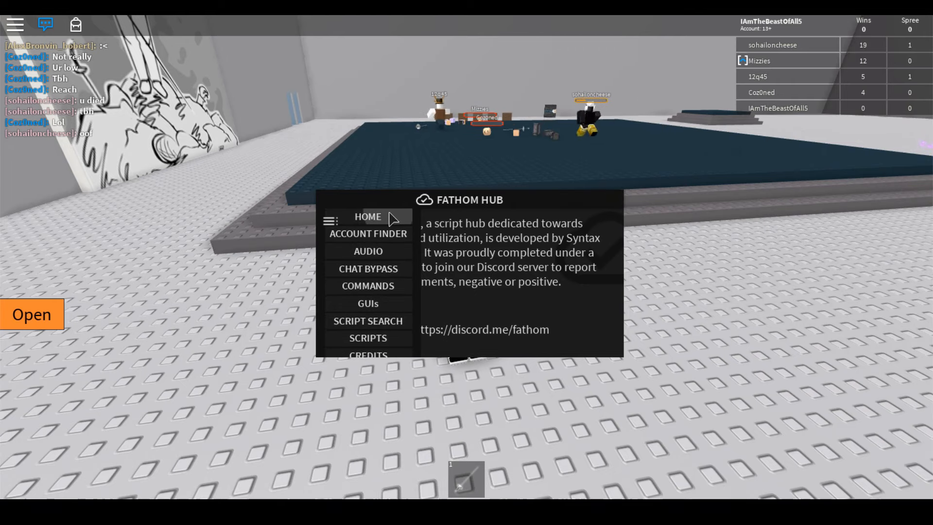
- Browse the account finder and script search pages, enter 'Boop' in a field, and land on chat bypass
left_click(330, 220)
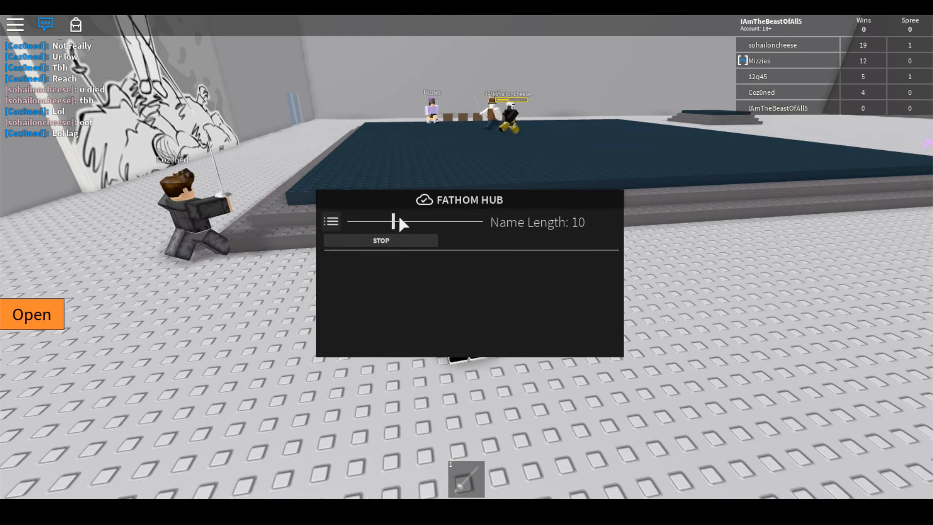
left_click(330, 220)
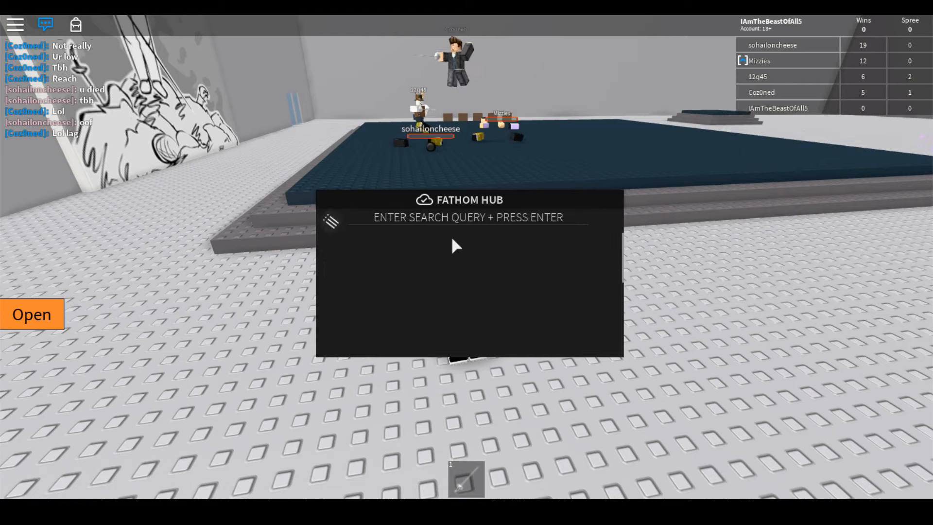
left_click(467, 217)
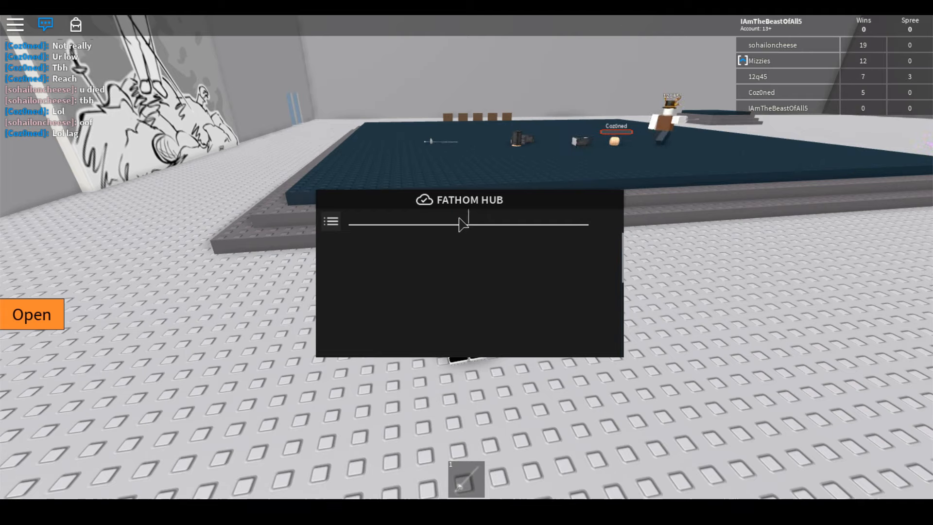
type("Boop")
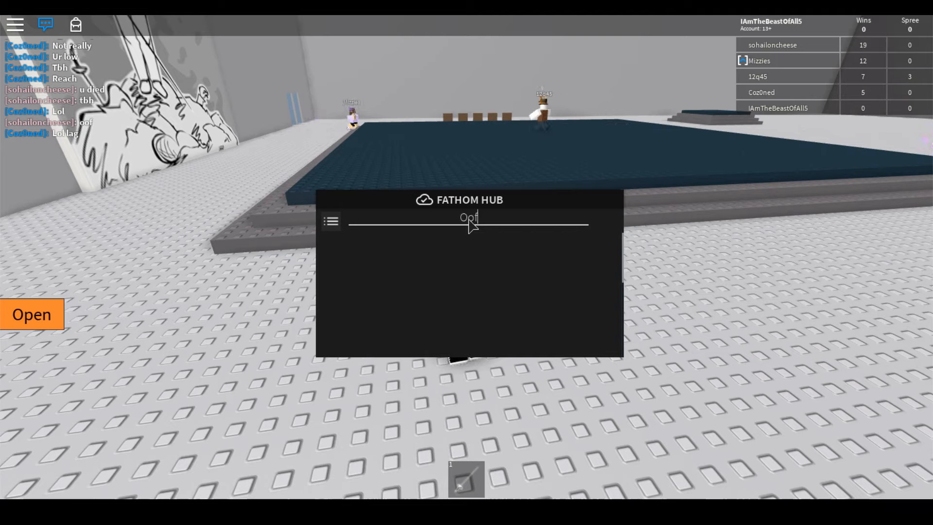
left_click(331, 221)
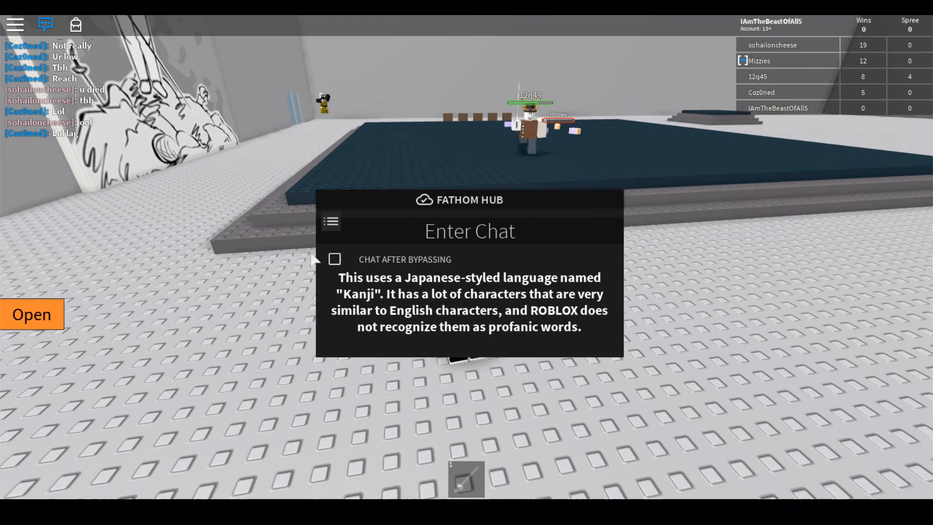
- Enter 山ヨしし in the chat bypass box, tick Chat After Bypassing to send it, then untick it
left_click(469, 232)
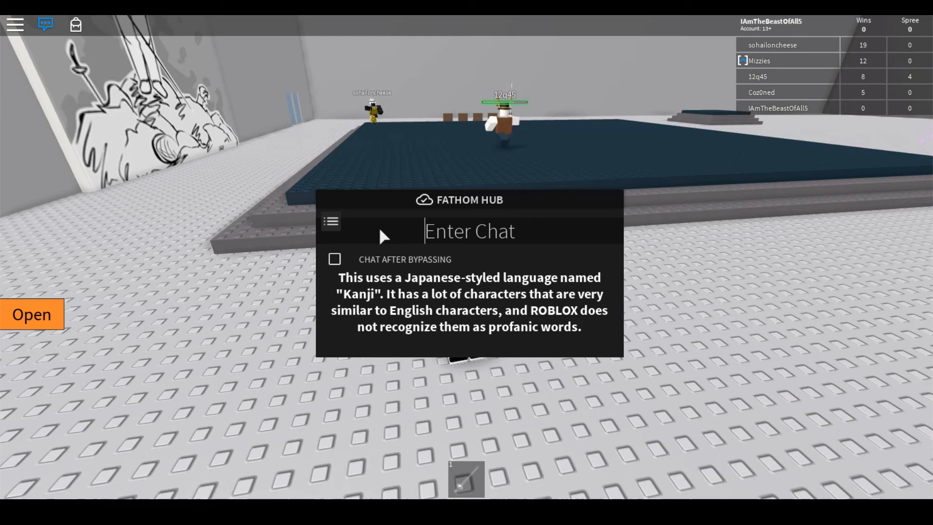
type("山ヨしし")
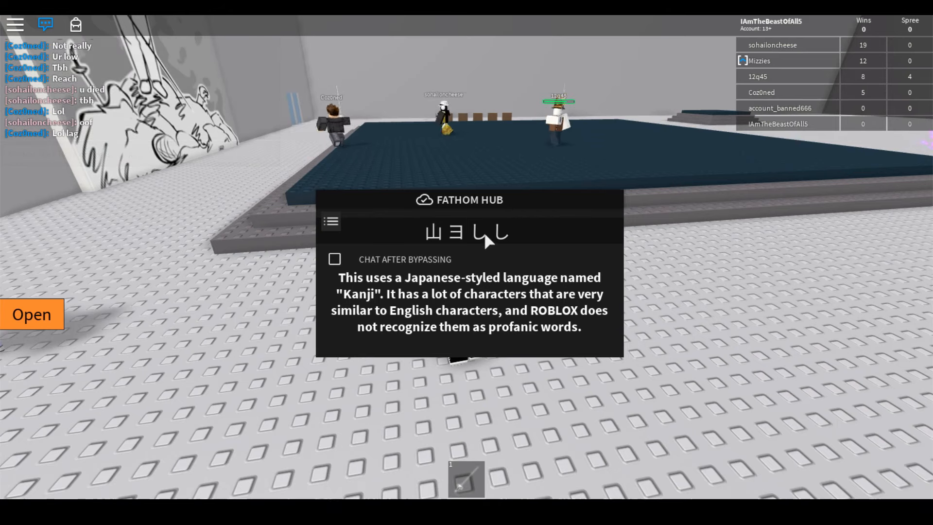
left_click(334, 258)
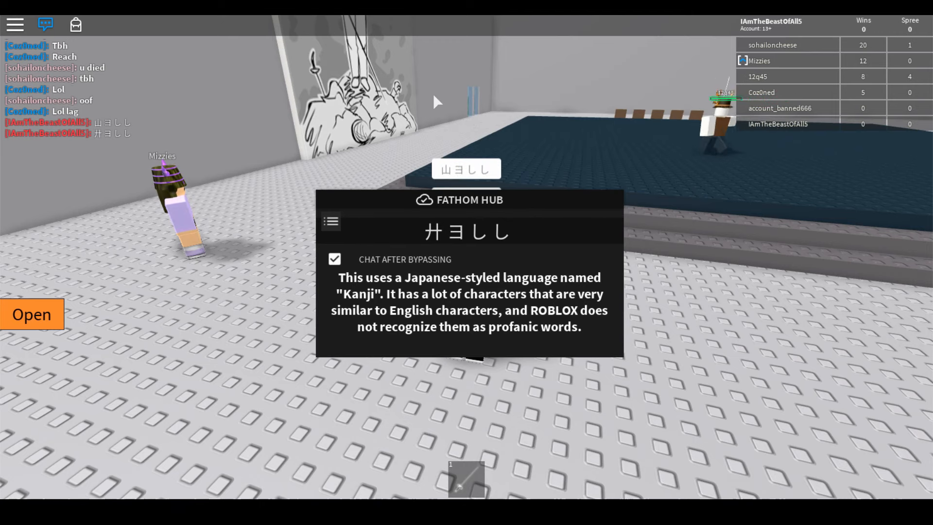
left_click(333, 258)
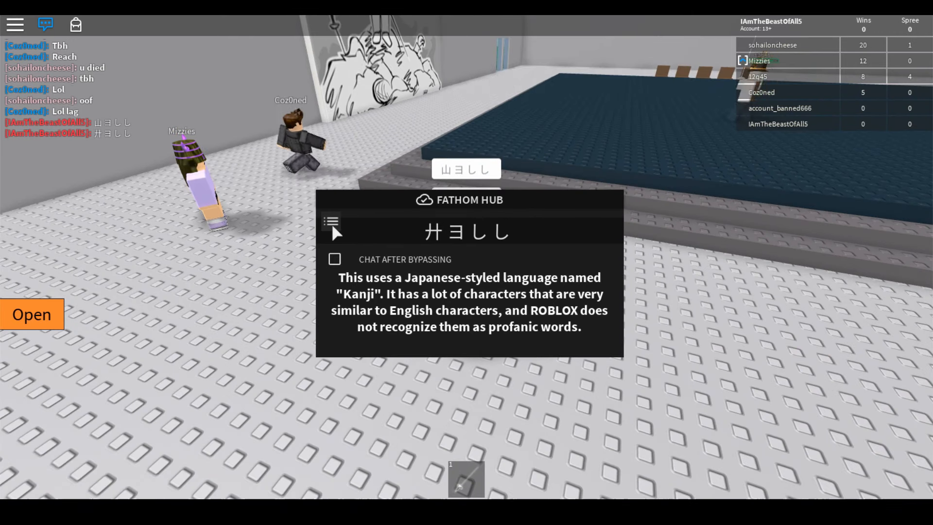
left_click(330, 224)
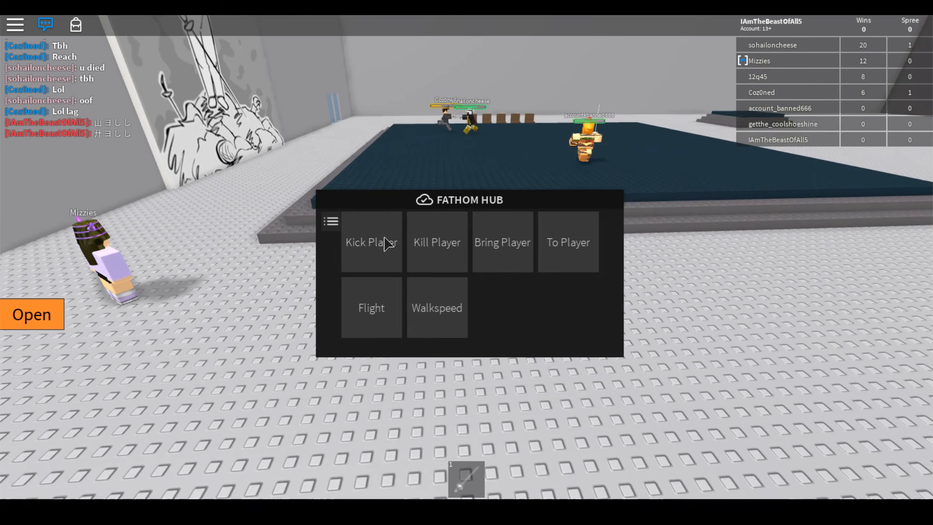
left_click(371, 241)
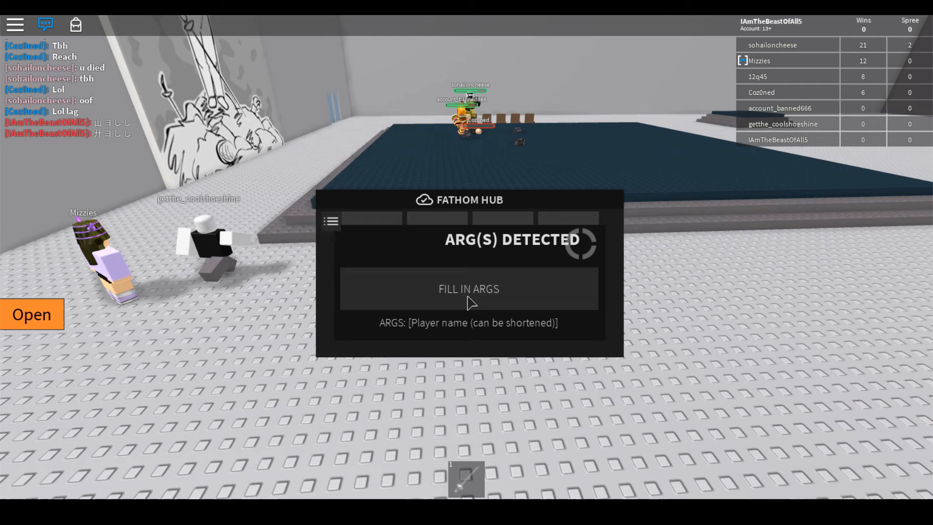
type("Mizz")
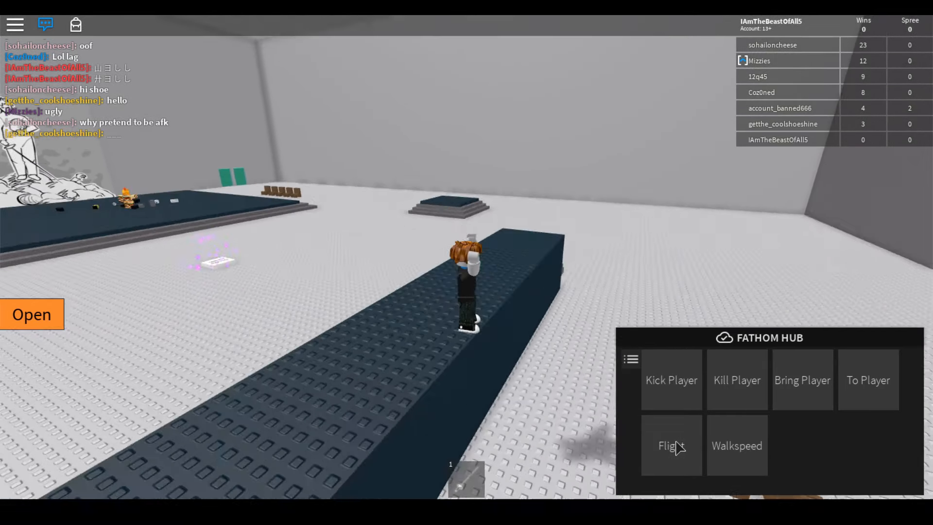
left_click(736, 446)
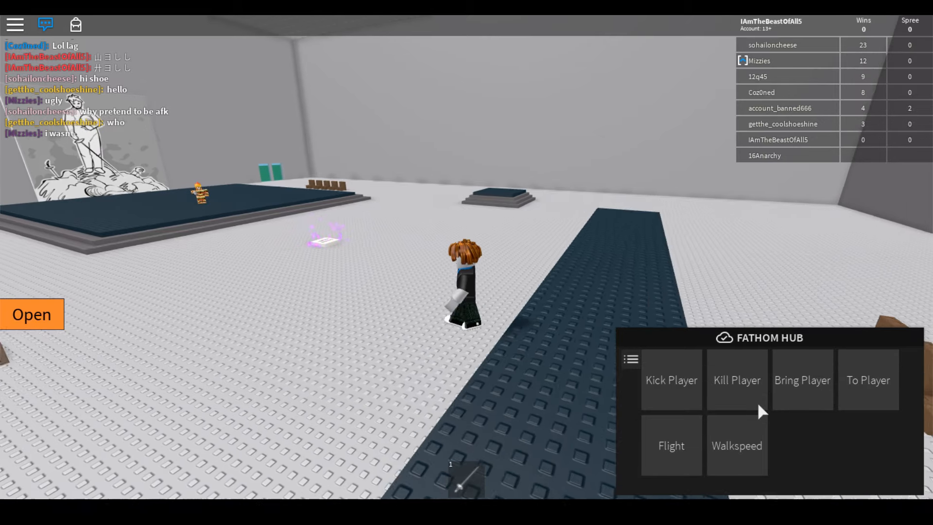
left_click(736, 445)
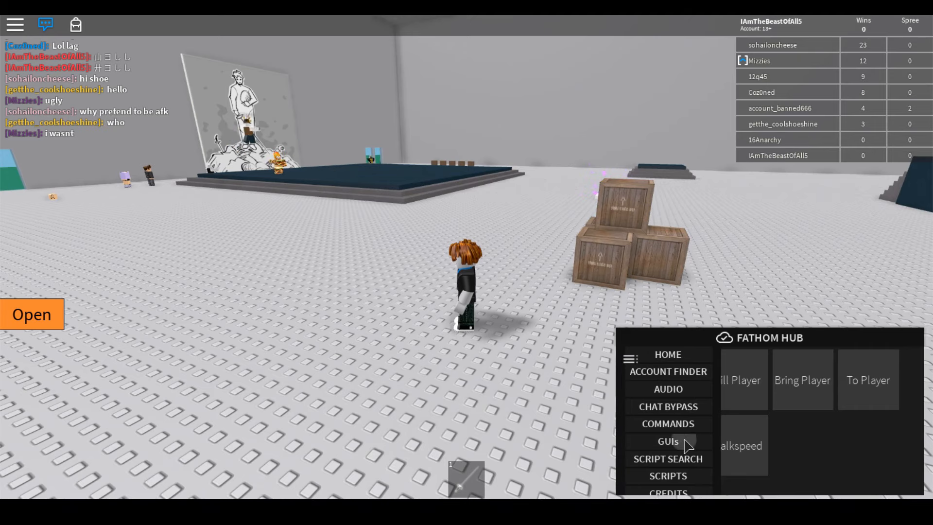
- Run Fathom Hub's web script search for 'Fencing reach' and then for Gui scripts
left_click(666, 441)
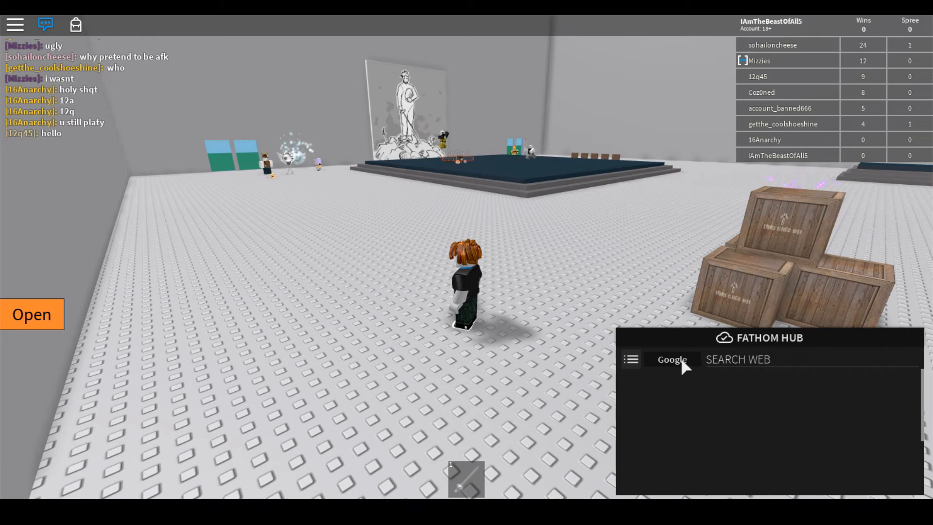
left_click(671, 358)
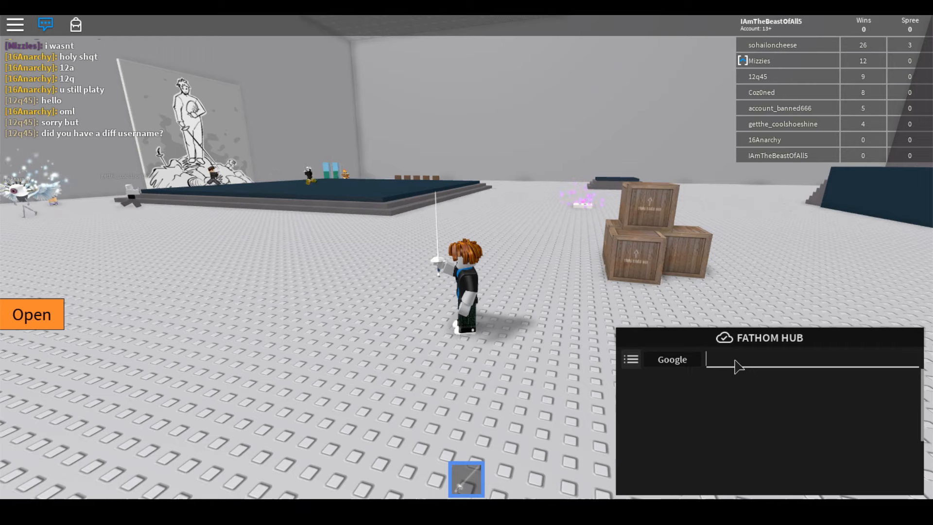
type("Fencing S")
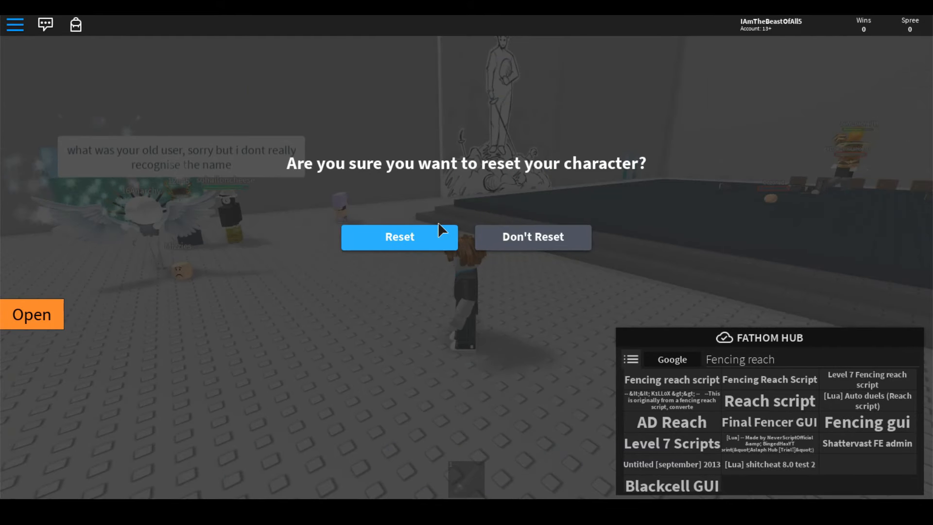
left_click(400, 237)
type("Gui")
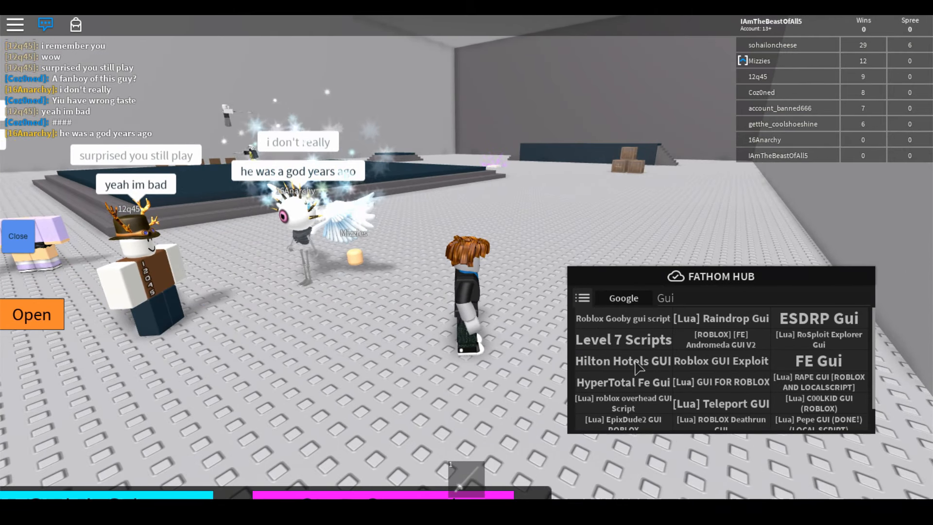
left_click(582, 298)
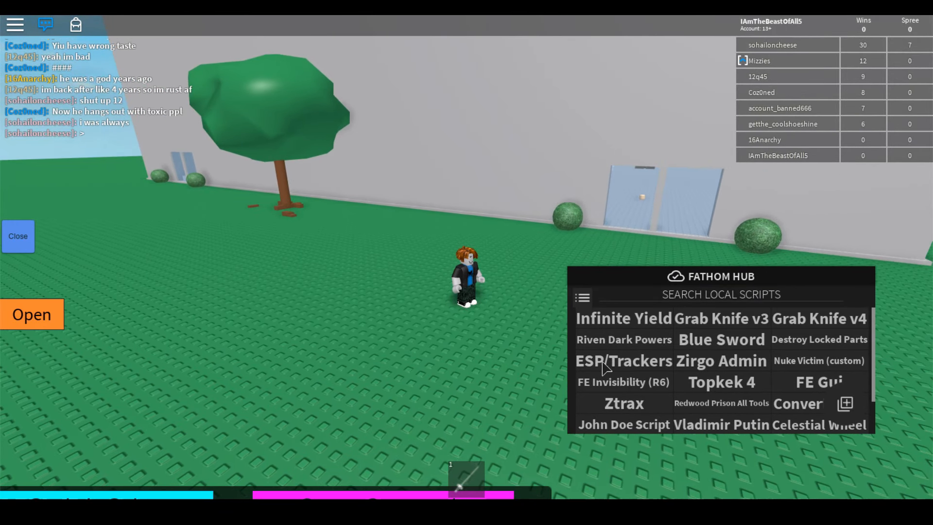
- Load ESP/Trackers and toggle its tracers, debug info and part outlines on and off
left_click(624, 360)
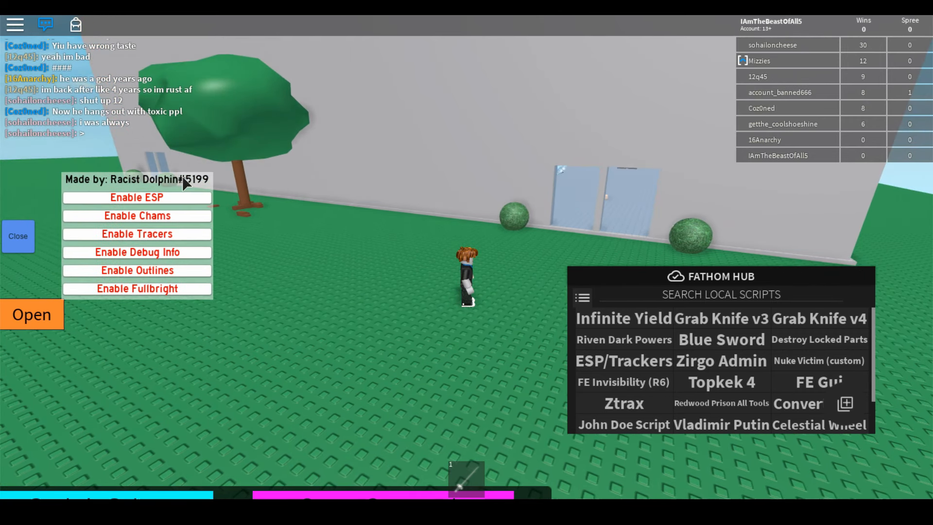
left_click(136, 197)
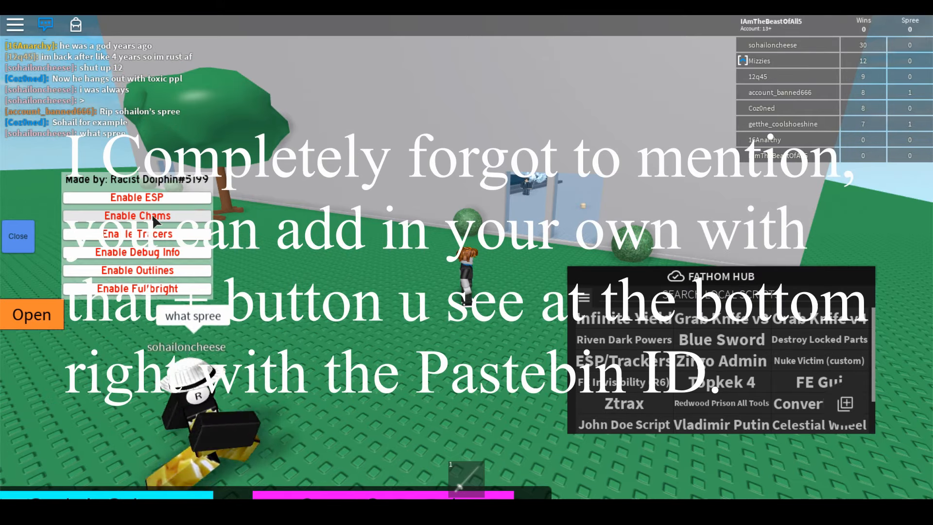
left_click(137, 216)
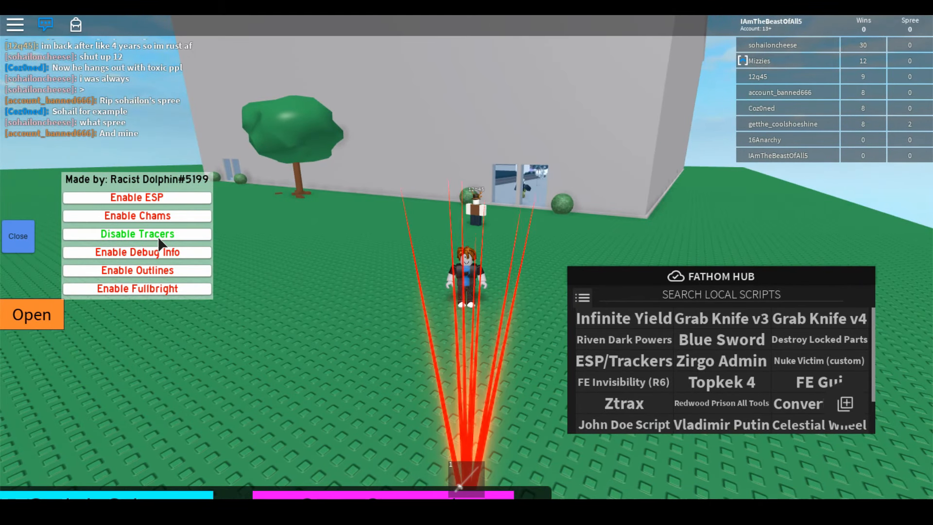
left_click(137, 216)
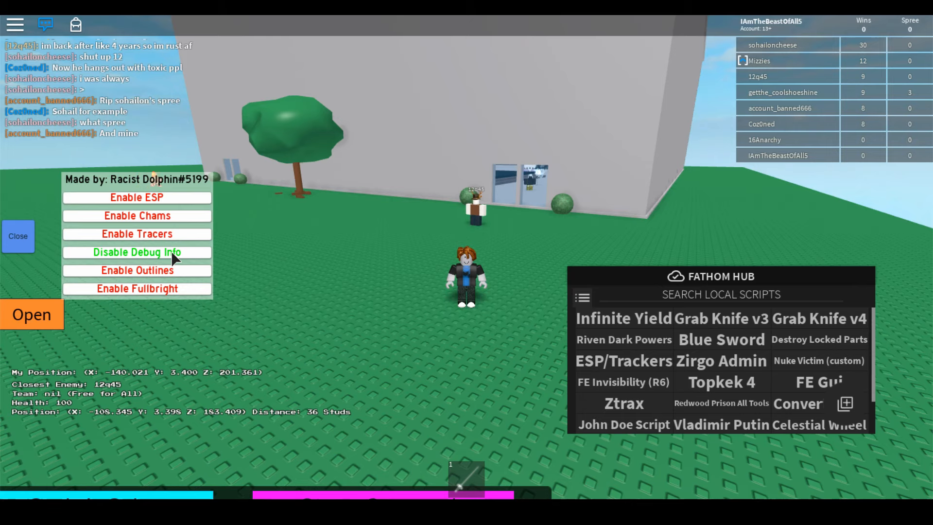
left_click(137, 269)
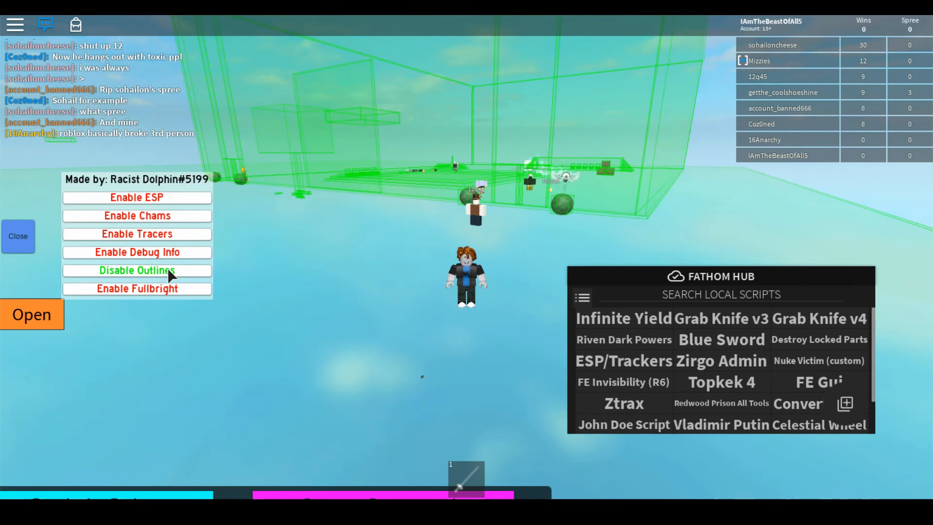
left_click(136, 270)
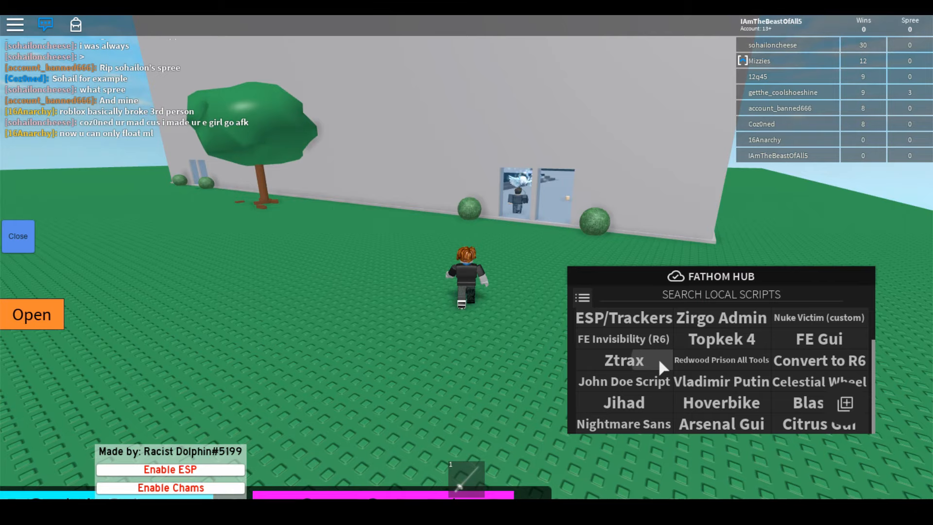
- Load the Ztrax script, inject Ztrax Hub V1, and view Fathom Hub's credits page
left_click(623, 359)
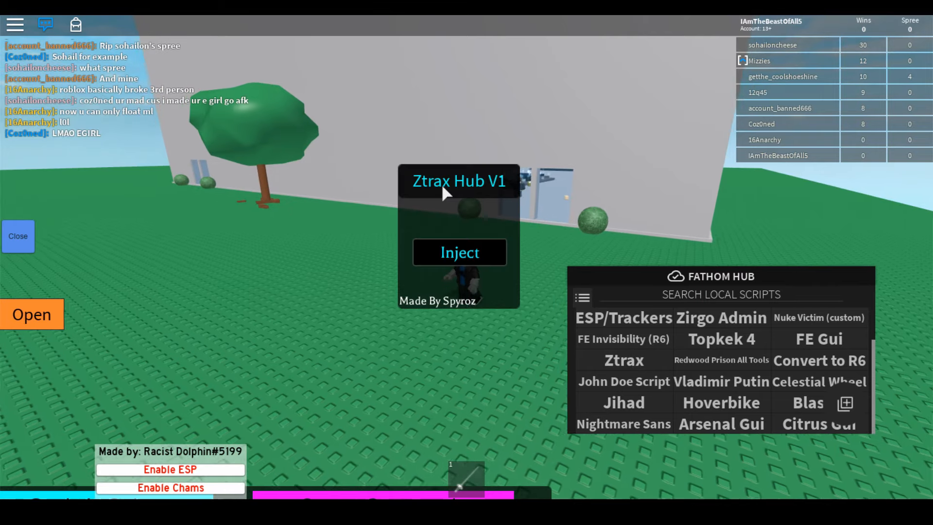
left_click(458, 252)
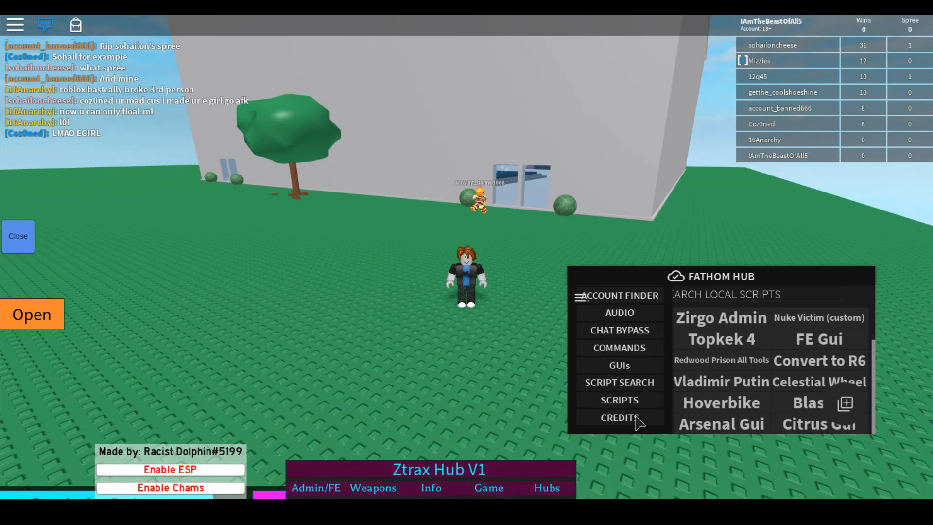
left_click(619, 417)
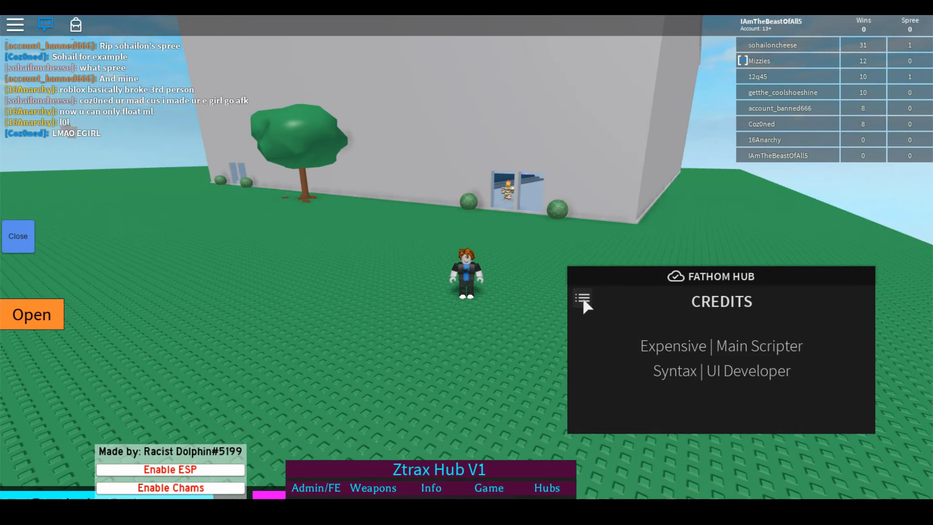
left_click(582, 299)
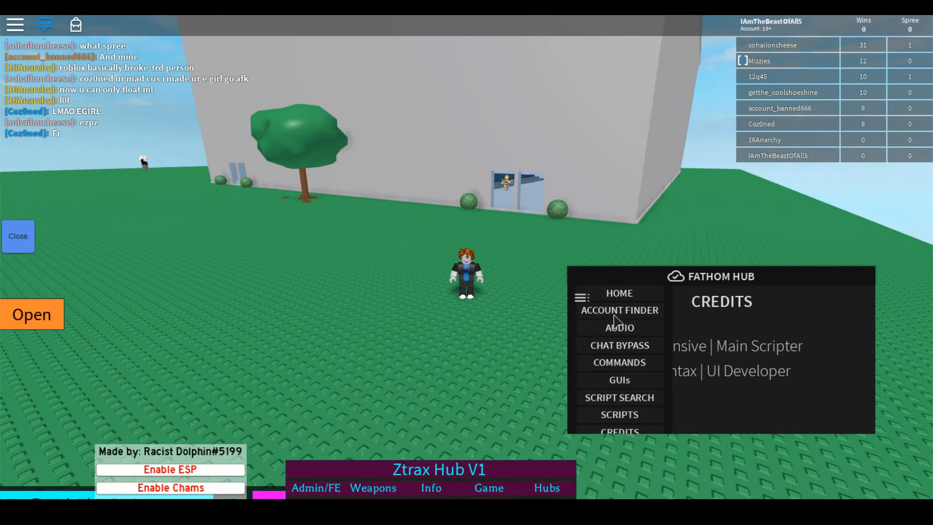